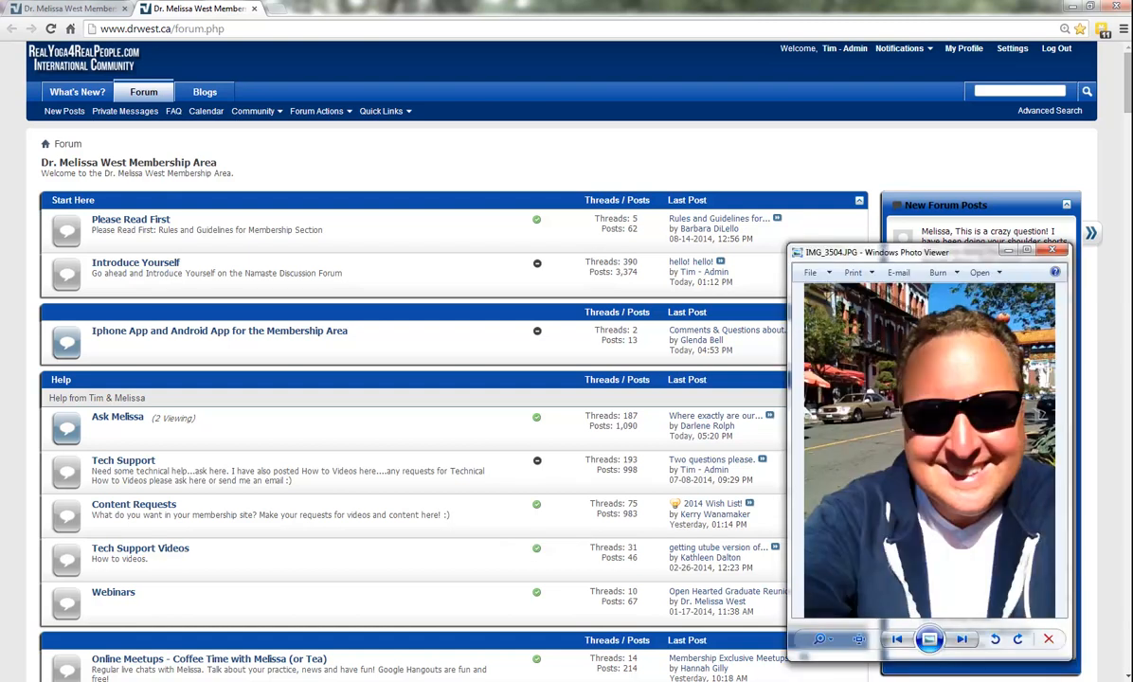
mouse_move(884, 508)
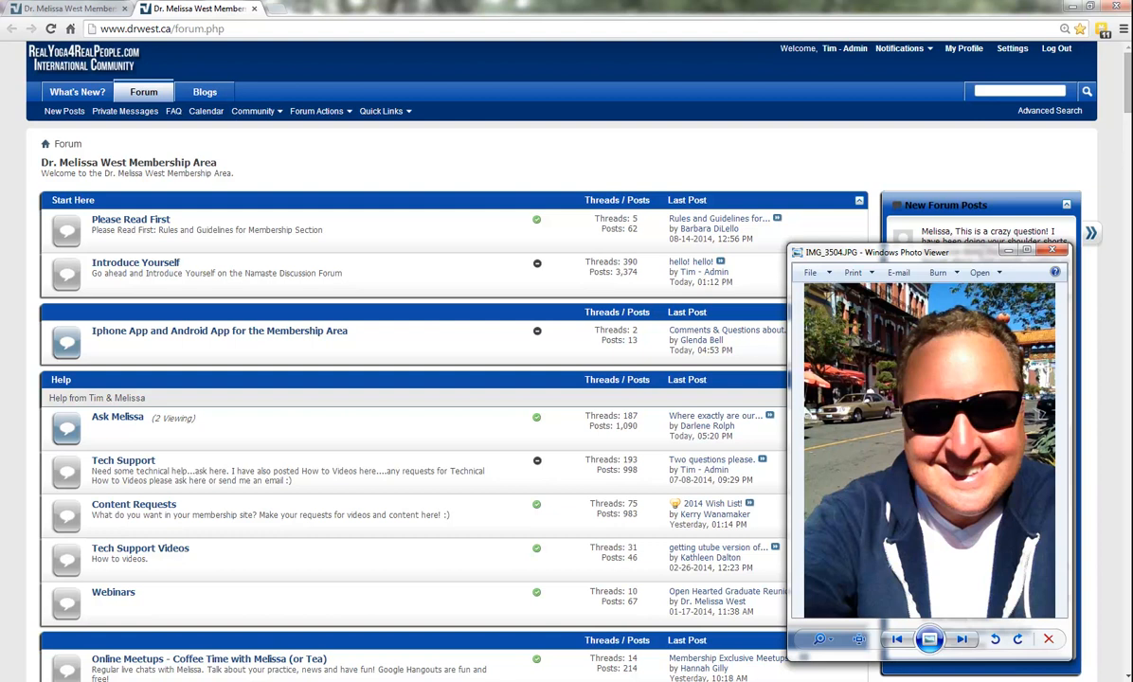
mouse_move(278, 351)
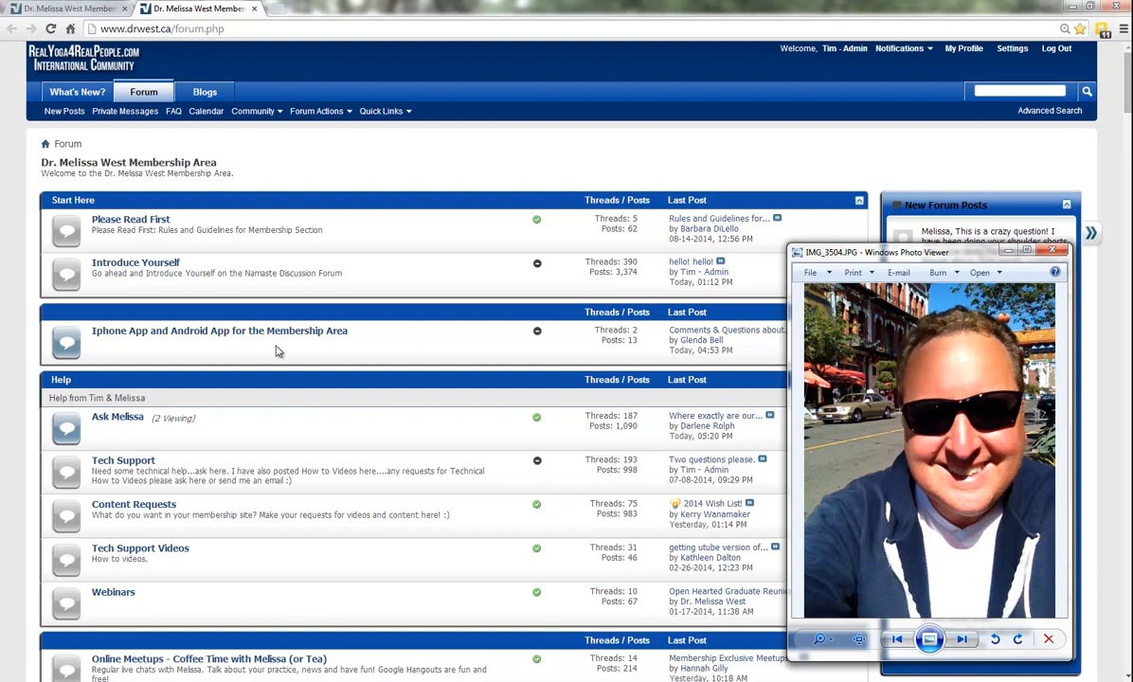
Step: Open the Ask Melissa forum under the Help section to list its threads
click(118, 416)
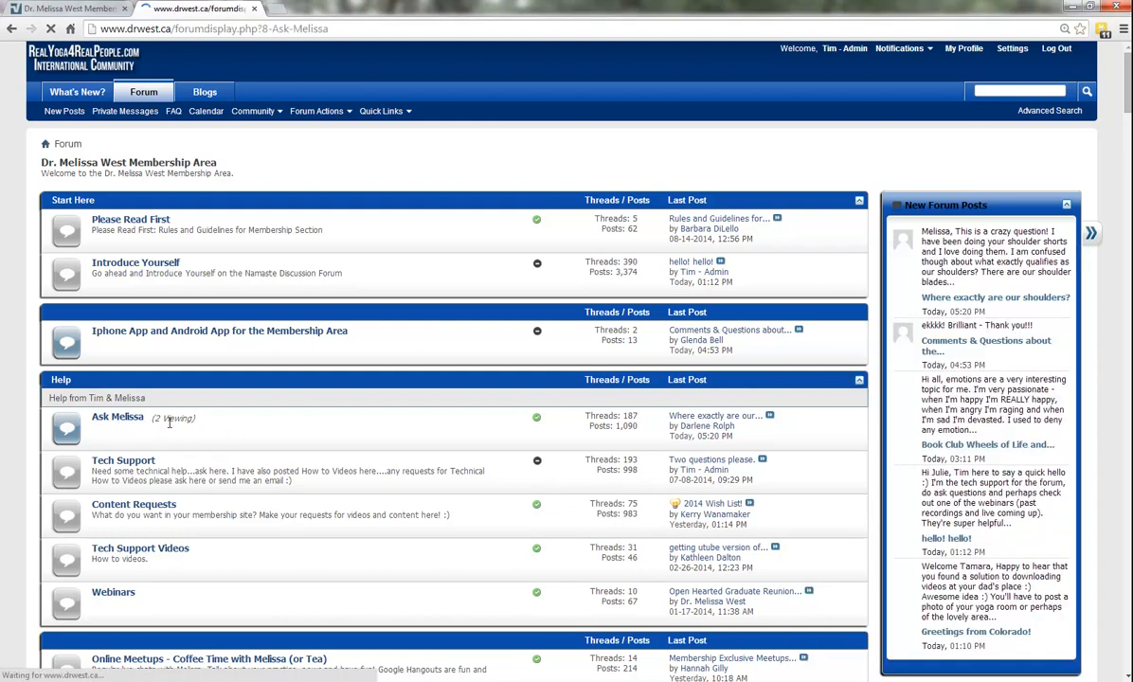
click(118, 417)
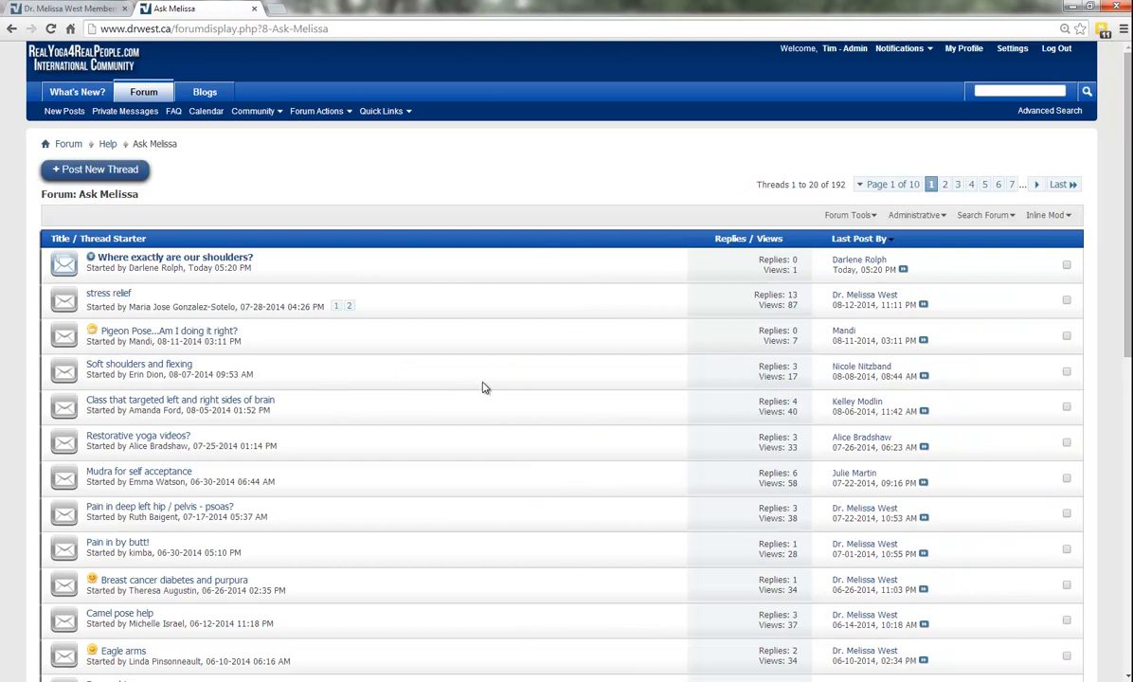